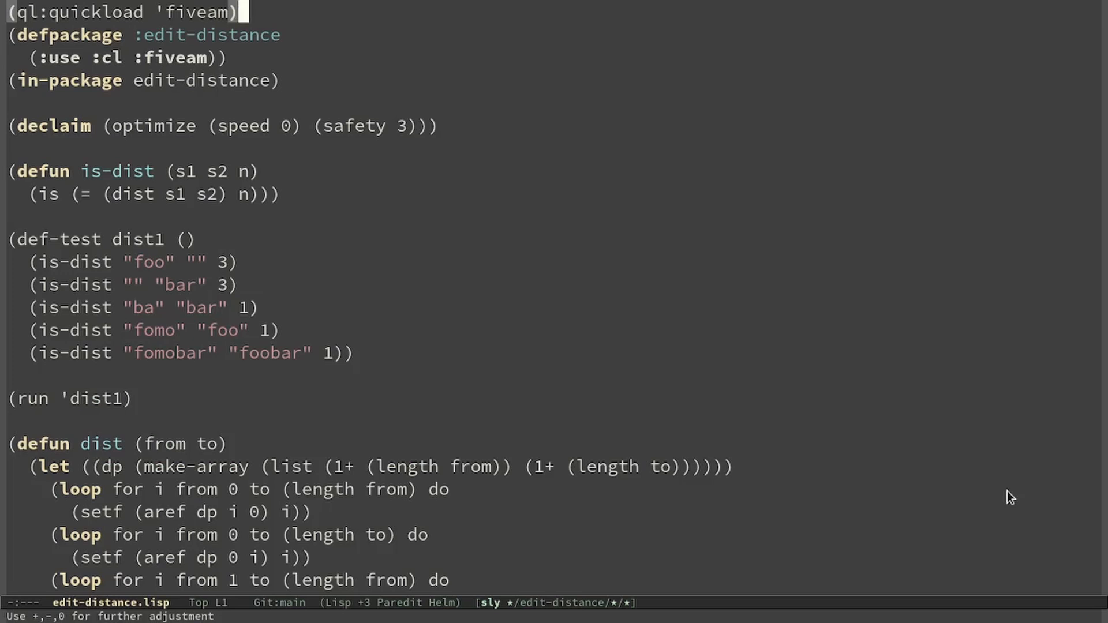
pyautogui.scroll(-3)
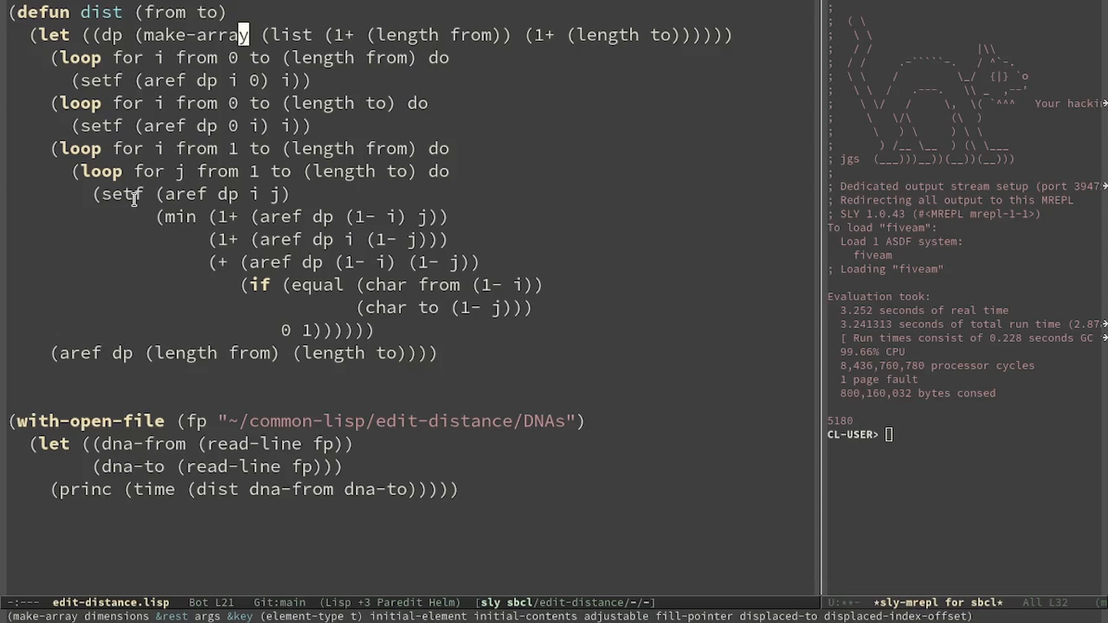
pyautogui.write(':elemen)))')
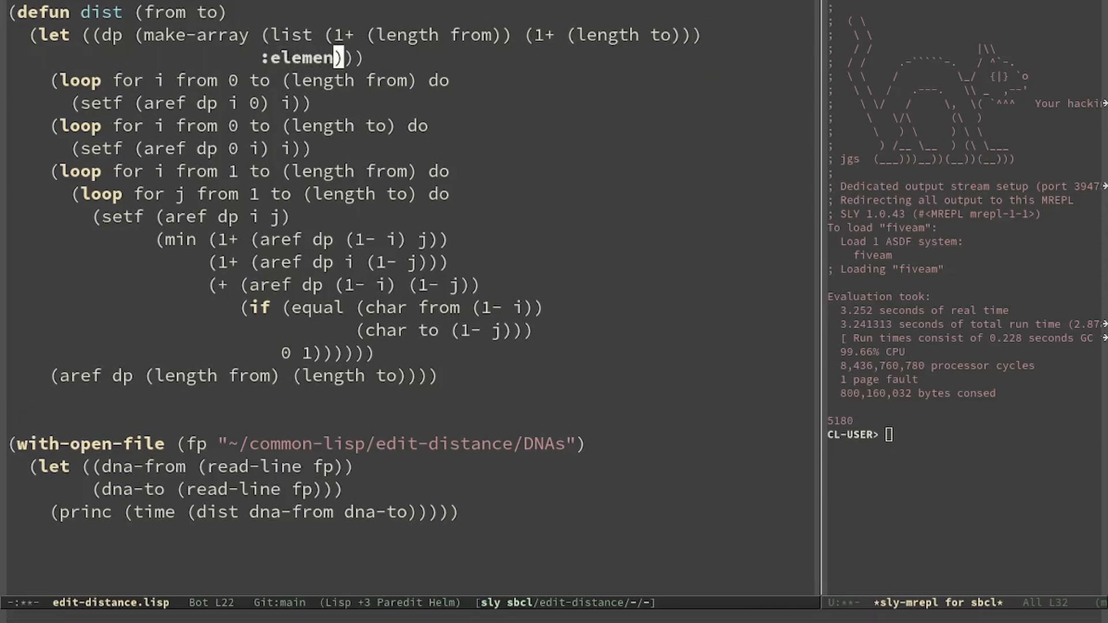
pyautogui.write("-type '(unsigned-byte")
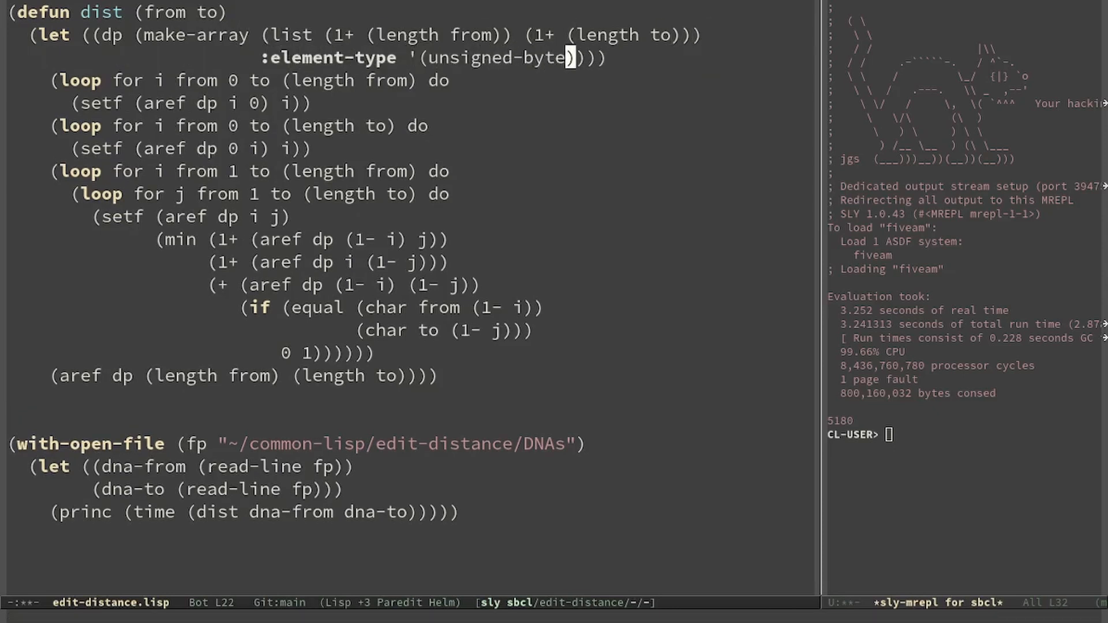
pyautogui.write('16')
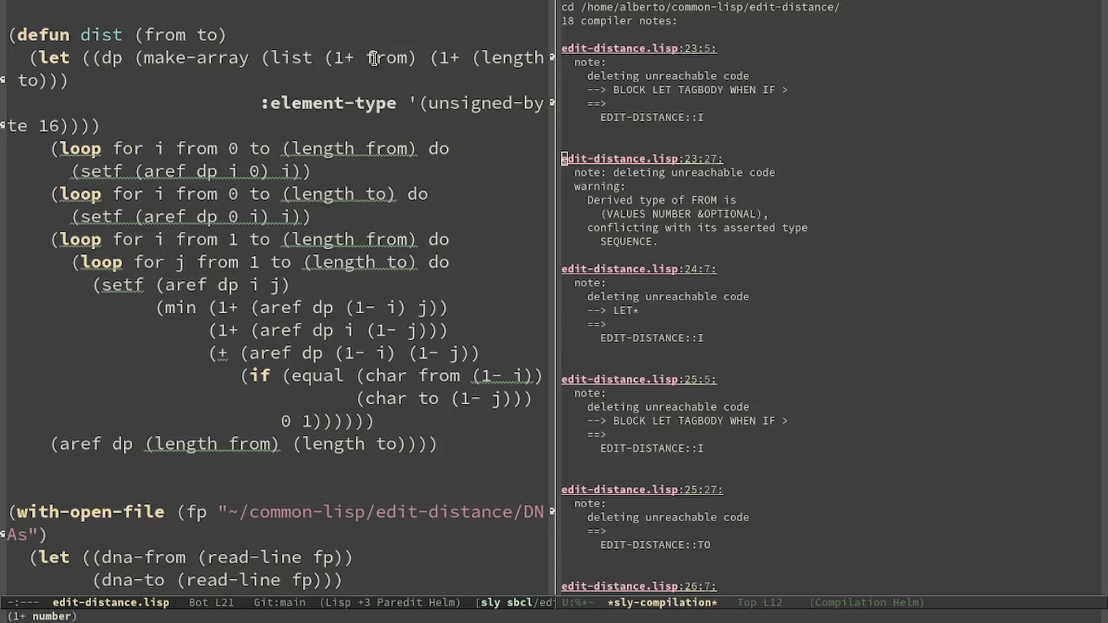
pyautogui.moveTo(395, 78)
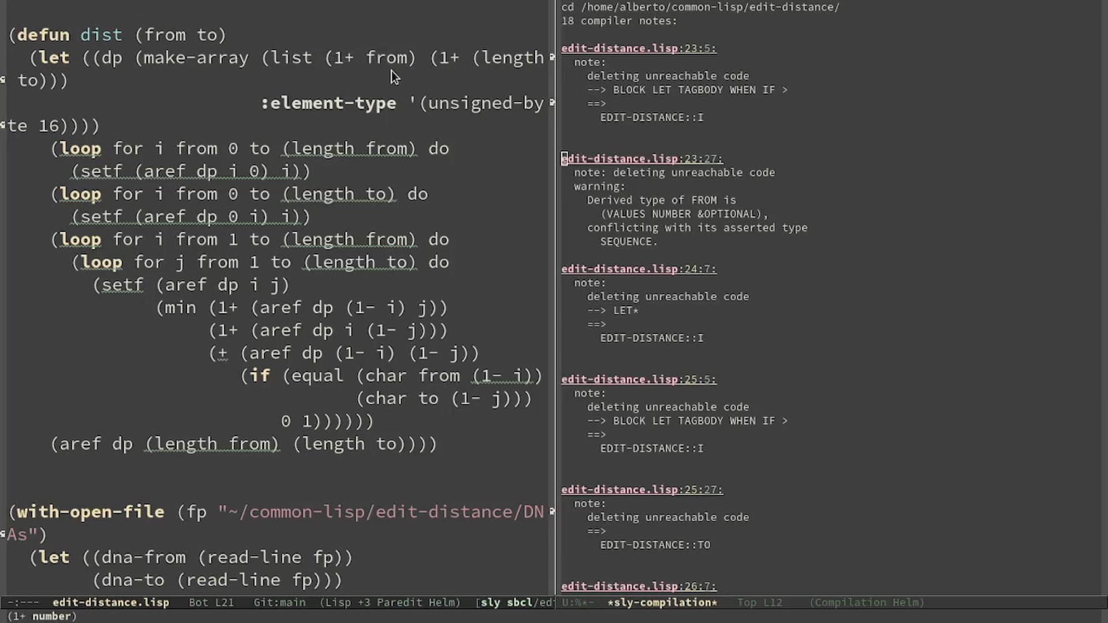
pyautogui.moveTo(398, 64)
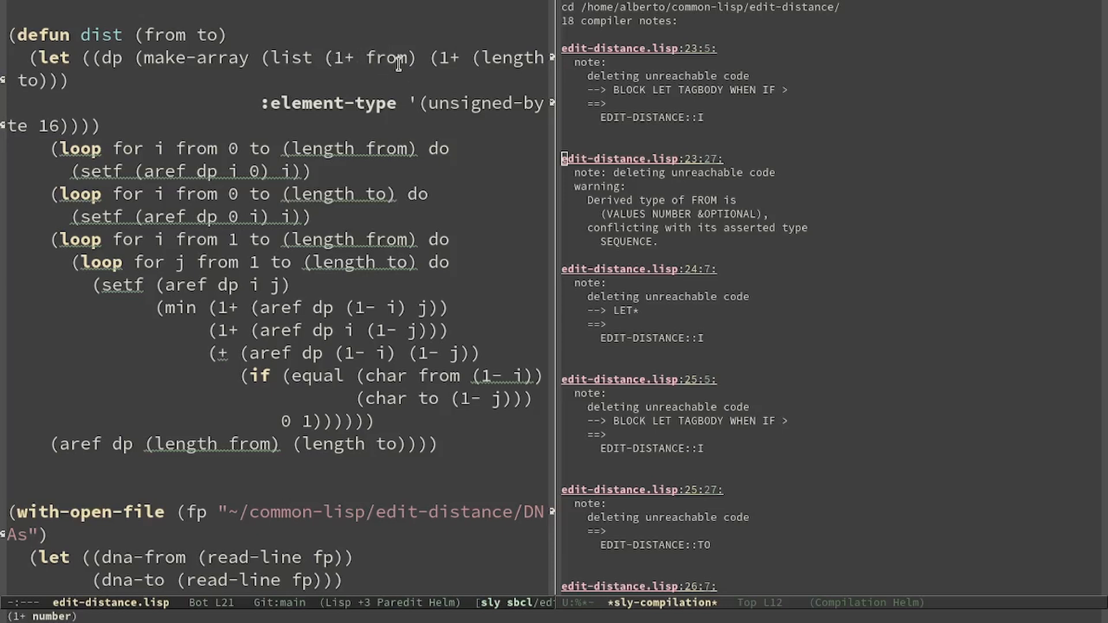
pyautogui.moveTo(382, 58)
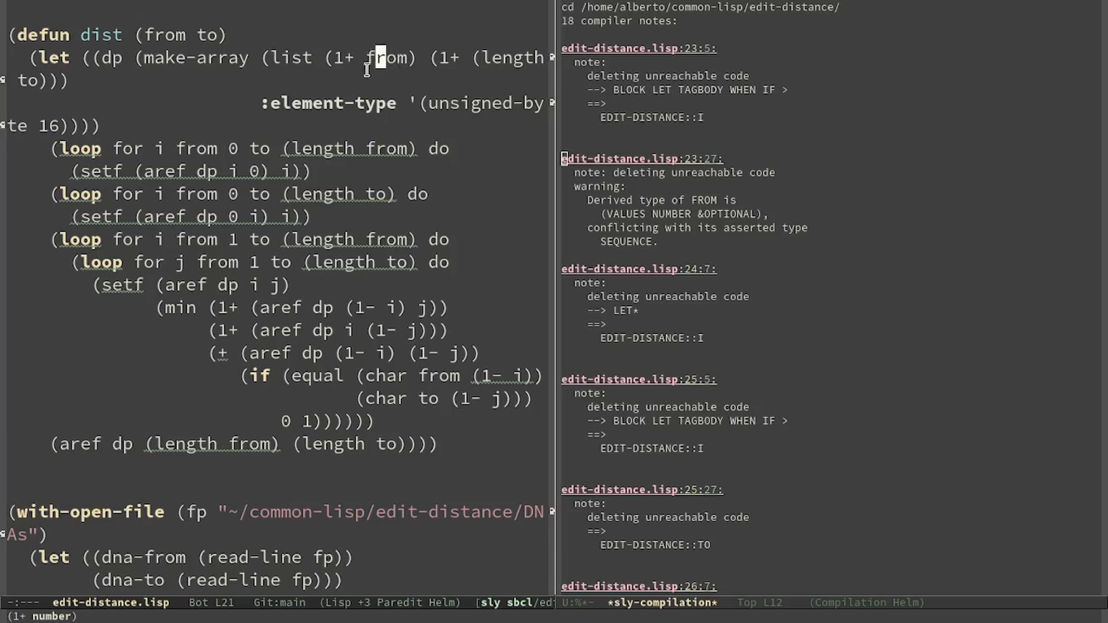
pyautogui.moveTo(367, 140)
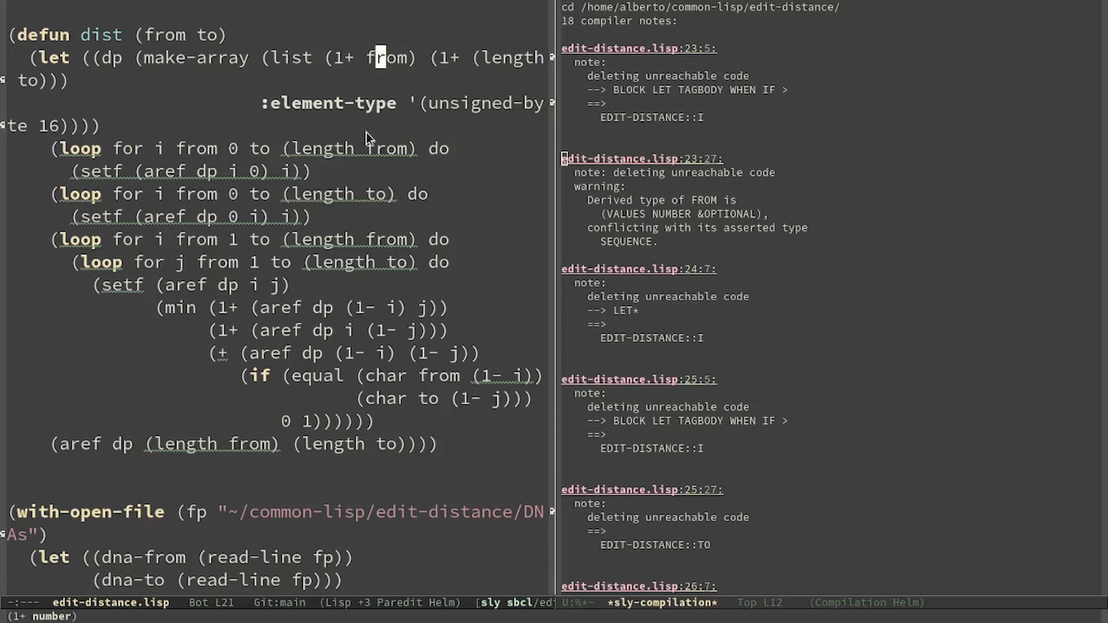
pyautogui.moveTo(347, 149)
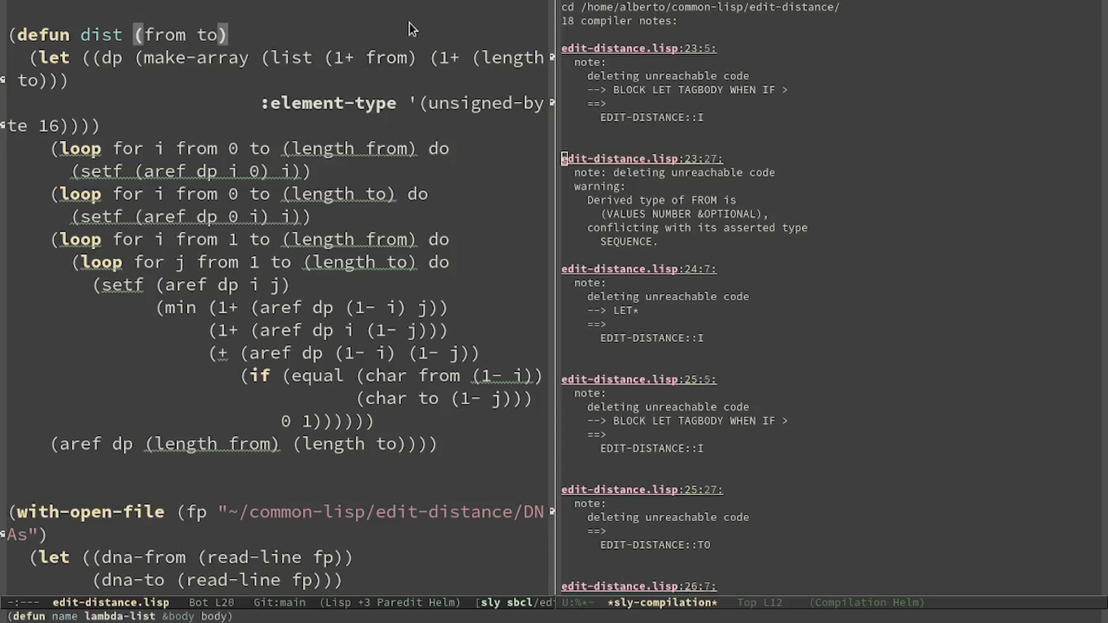
pyautogui.write('(declare (type ))')
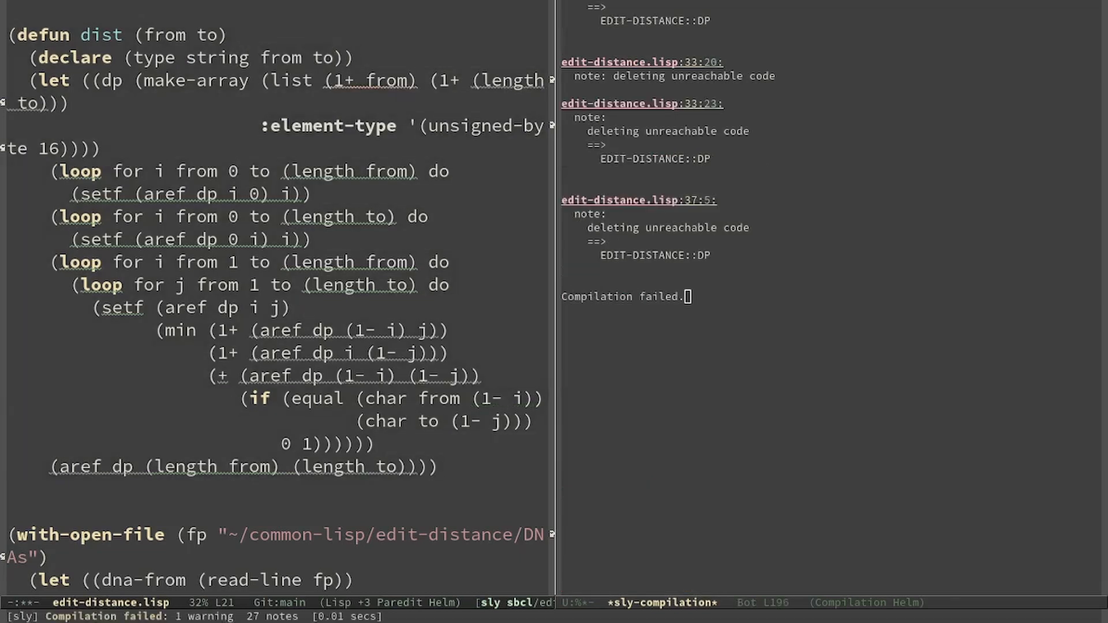
pyautogui.moveTo(346, 83)
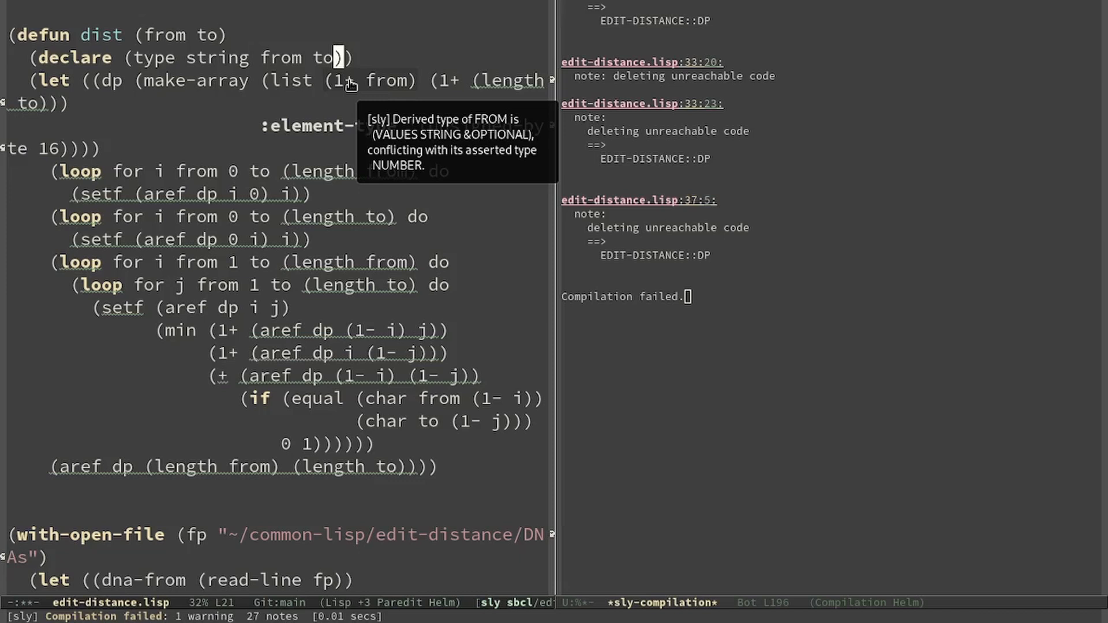
pyautogui.moveTo(370, 88)
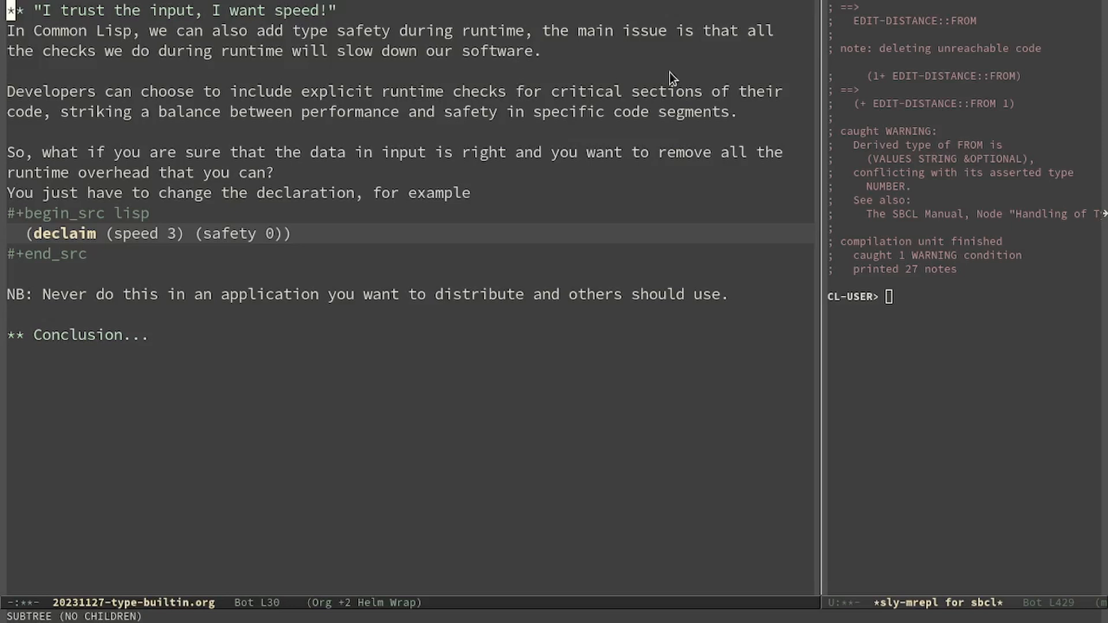
pyautogui.moveTo(327, 288)
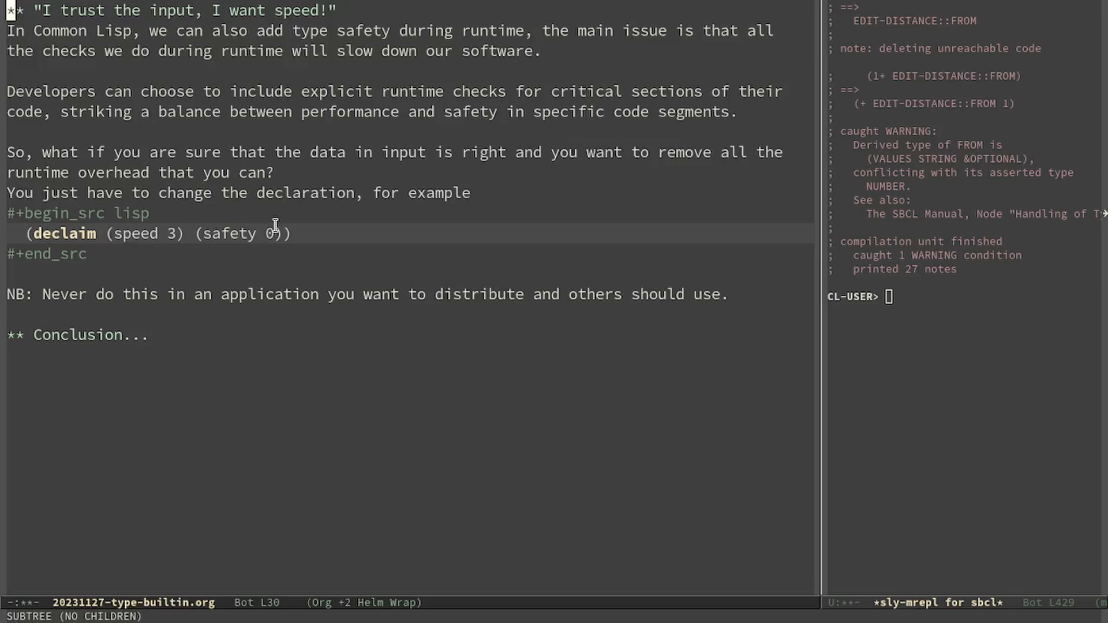
pyautogui.moveTo(199, 253)
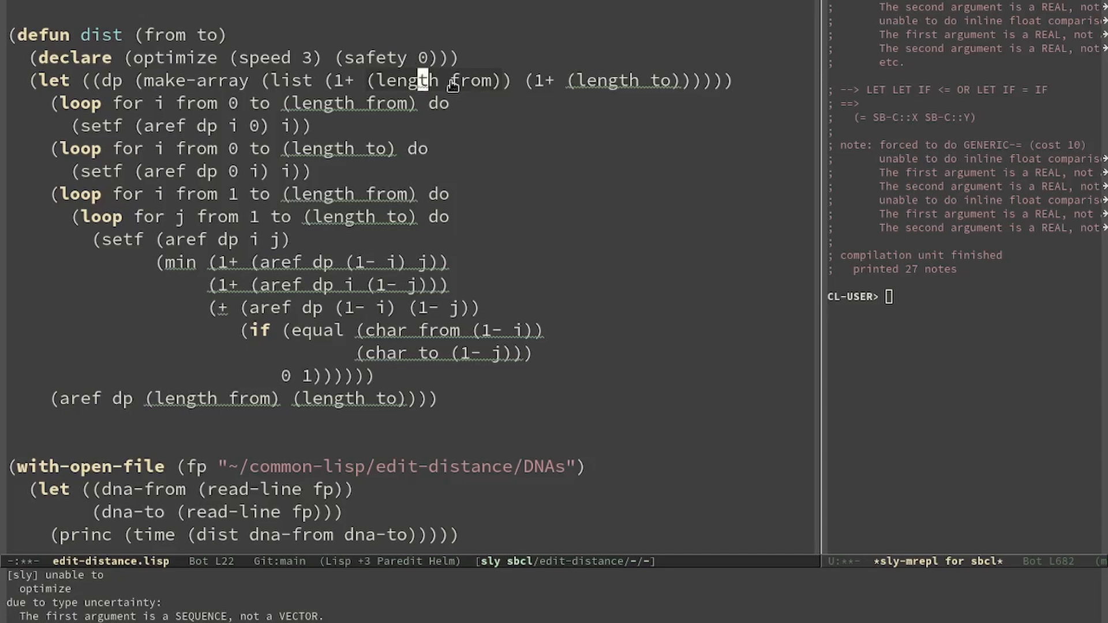
pyautogui.moveTo(451, 88)
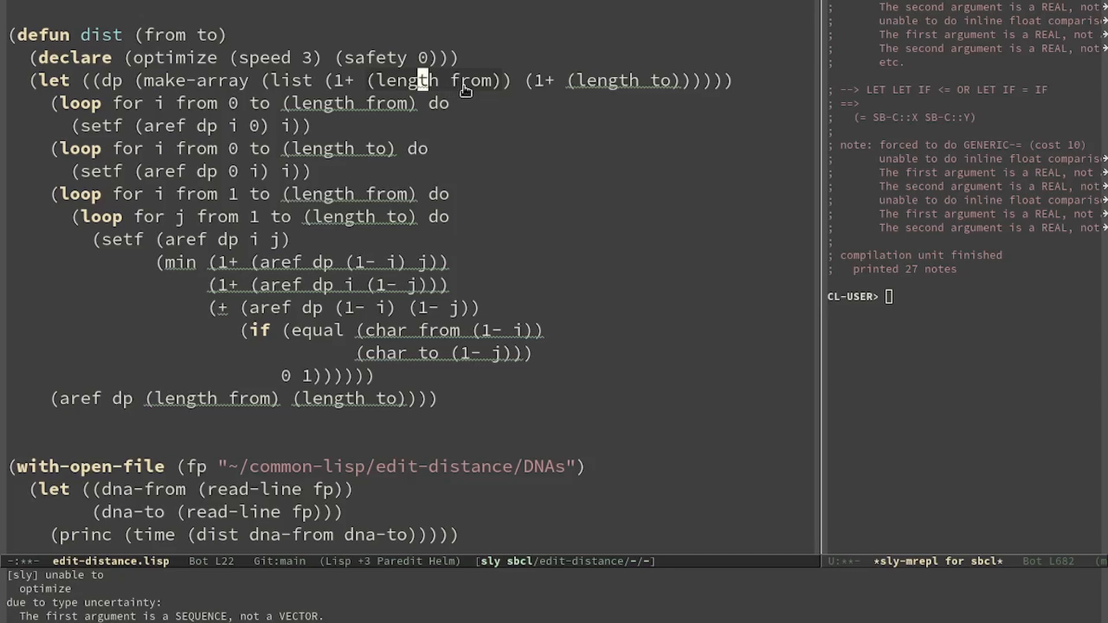
pyautogui.moveTo(467, 81)
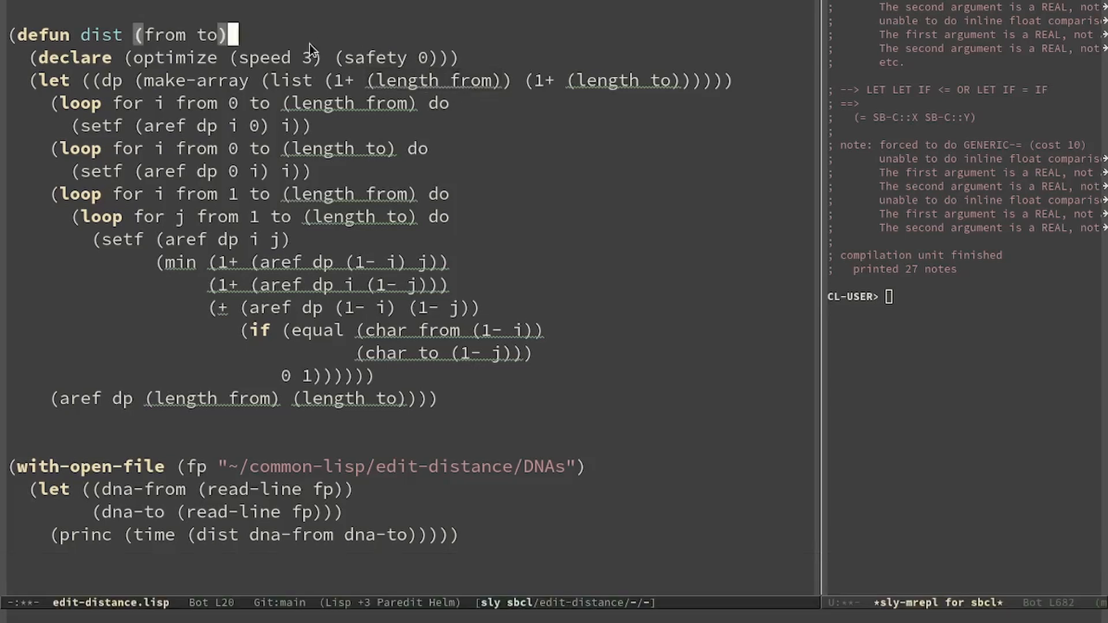
pyautogui.write('(declare (type string )')
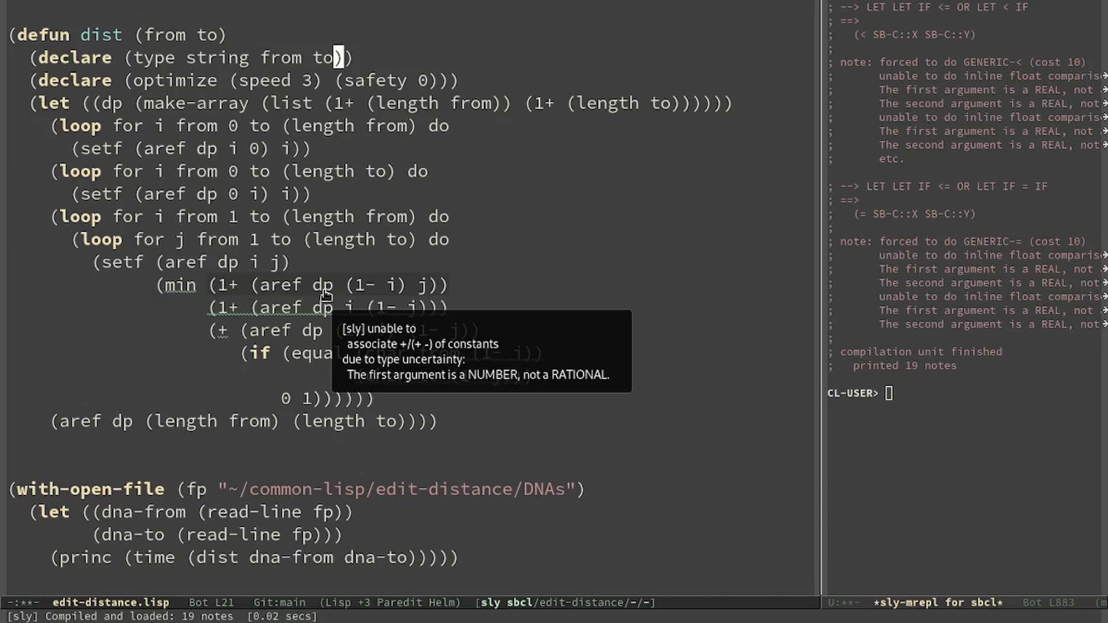
pyautogui.moveTo(319, 293)
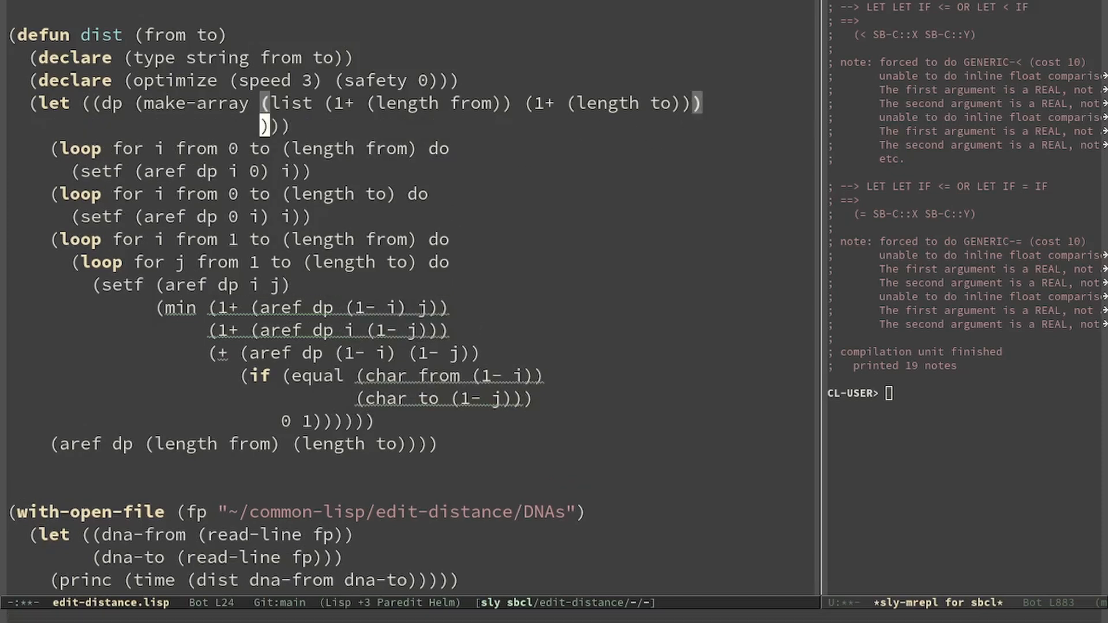
pyautogui.write(":element-type '()")
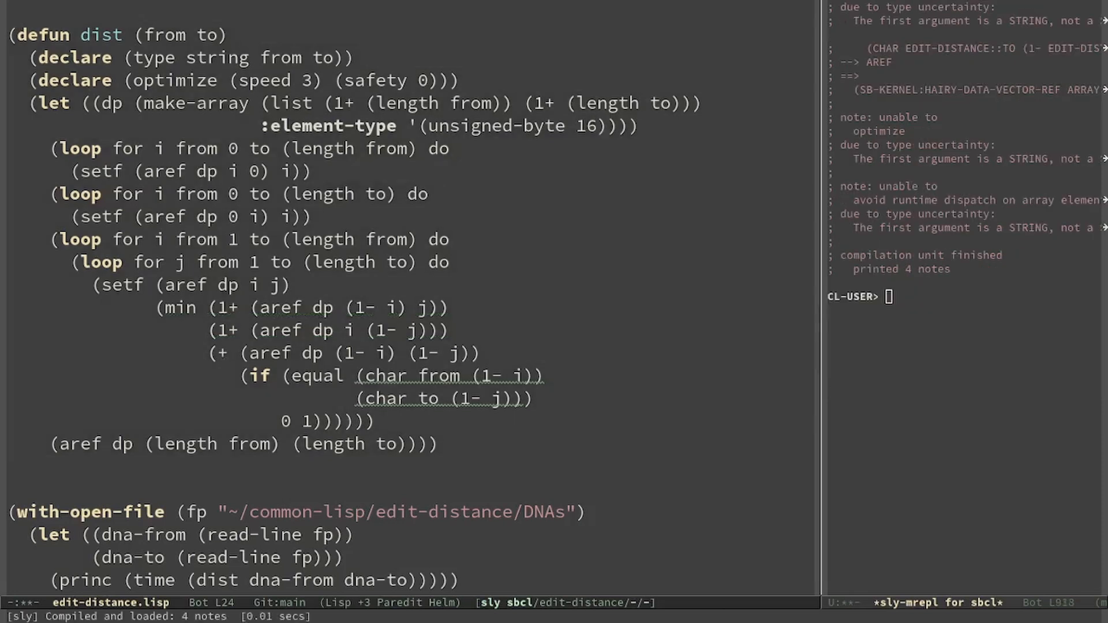
pyautogui.moveTo(443, 376)
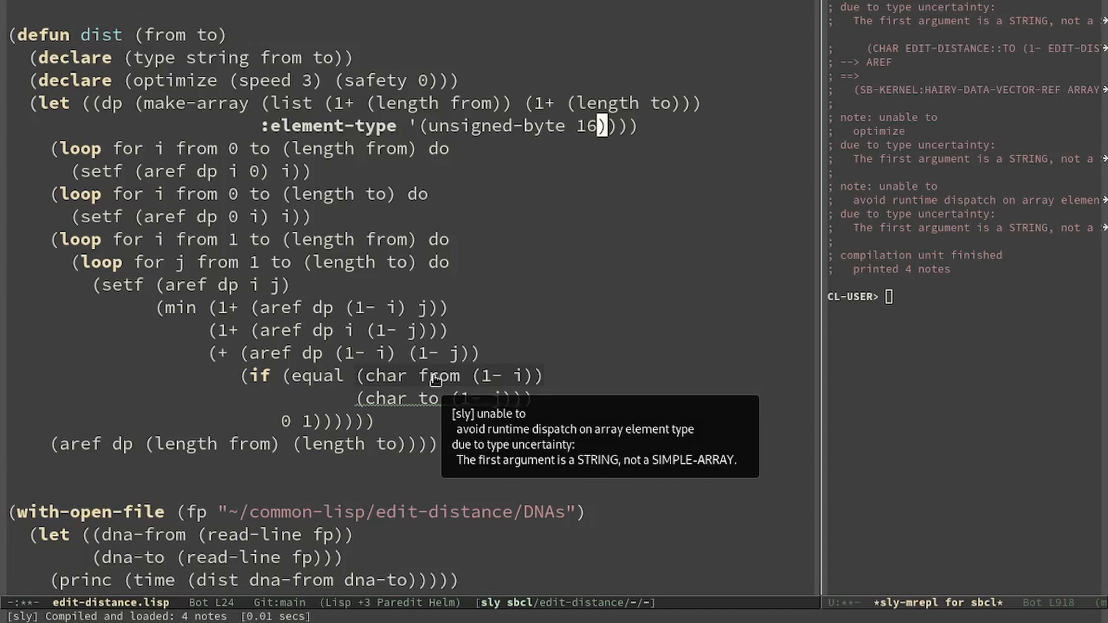
pyautogui.moveTo(216, 109)
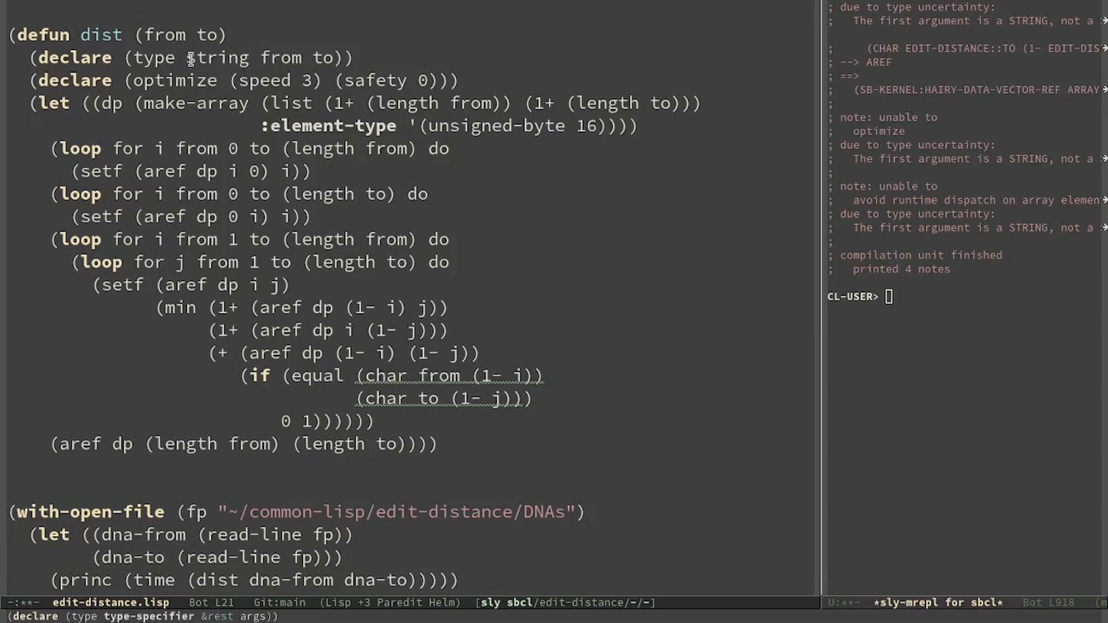
pyautogui.write('simple-')
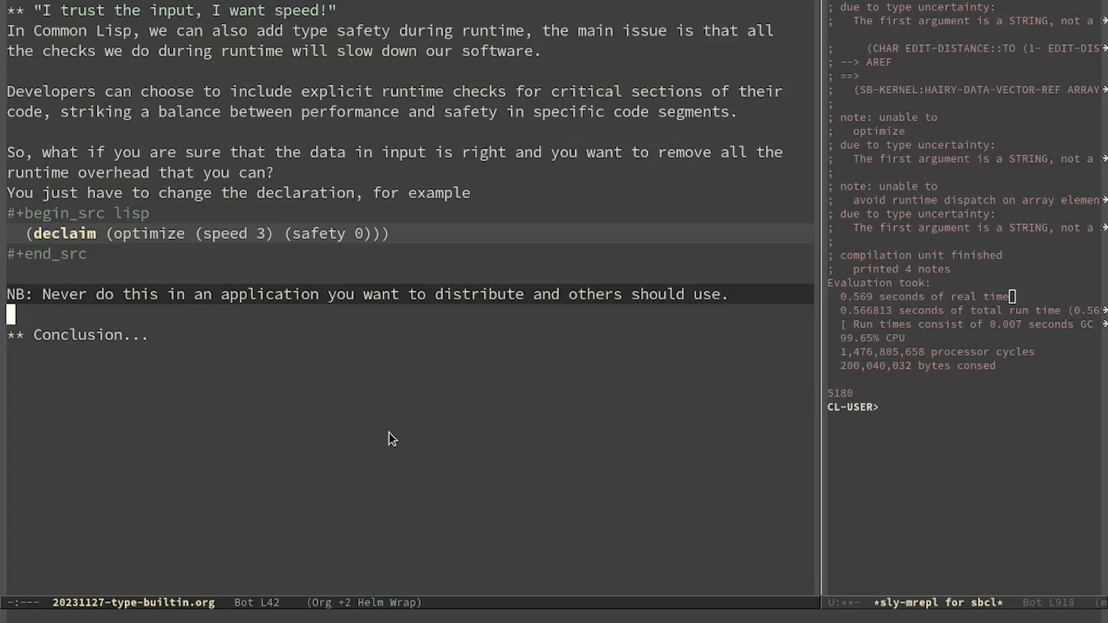
pyautogui.scroll(-3)
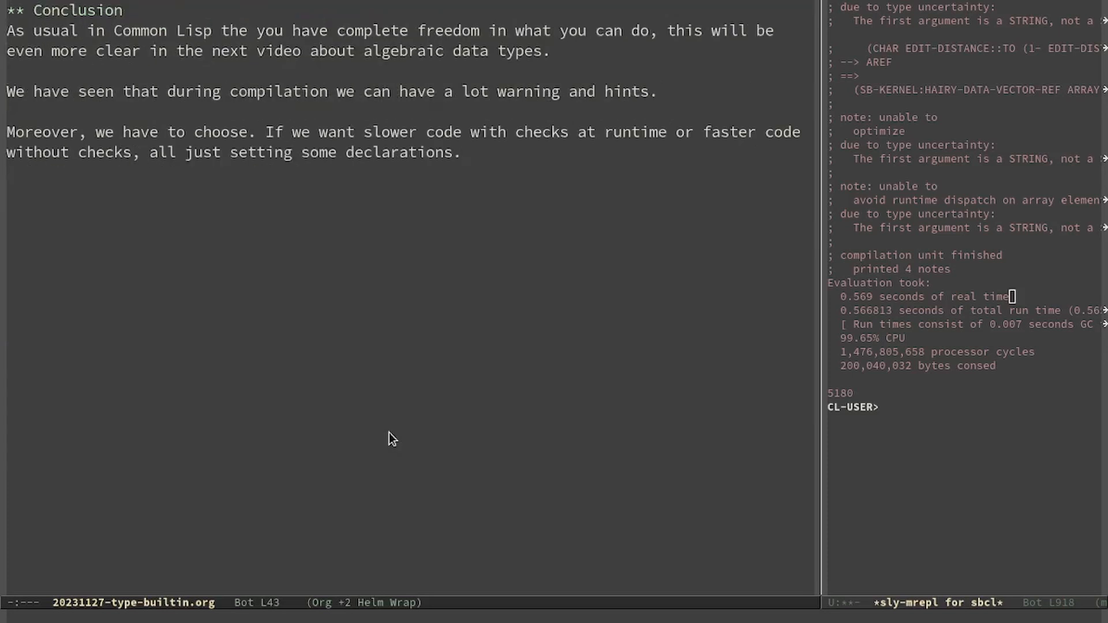